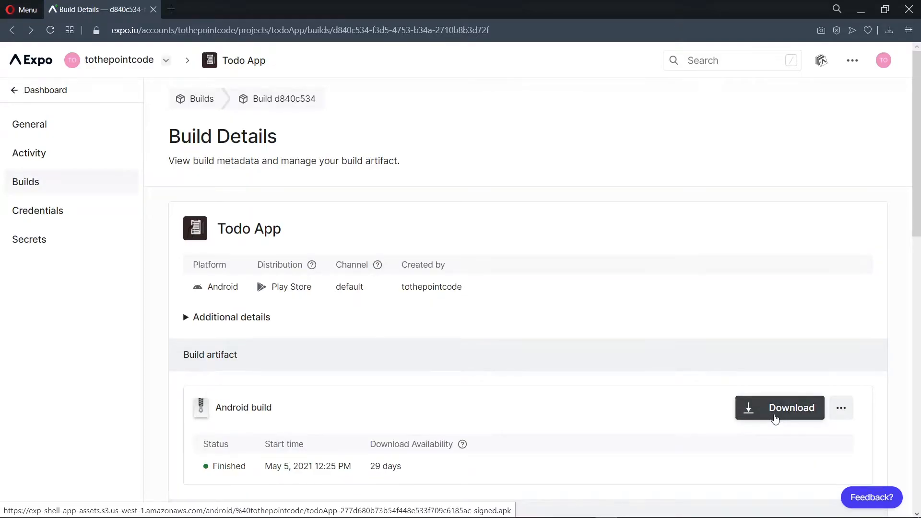
View the finished Todo App Android build on Expo and its phone preview, then return to the desktop
left_click(779, 407)
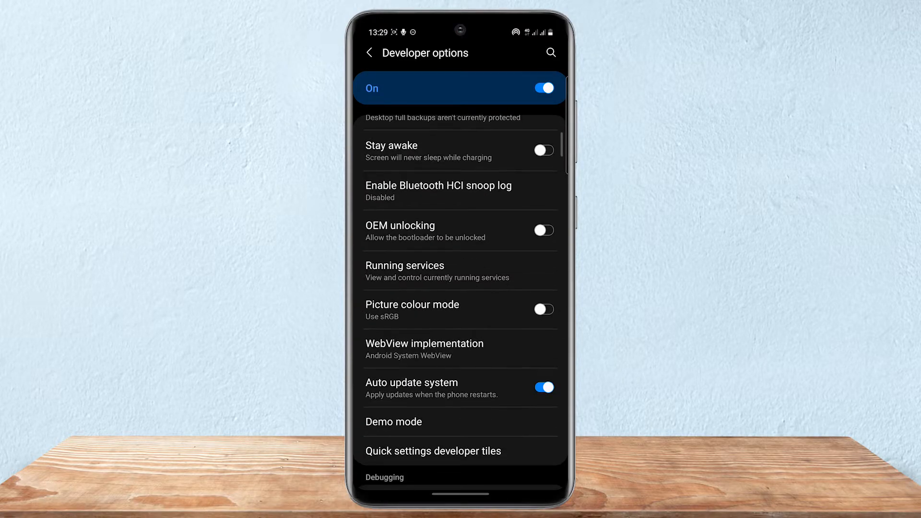
left_click(541, 246)
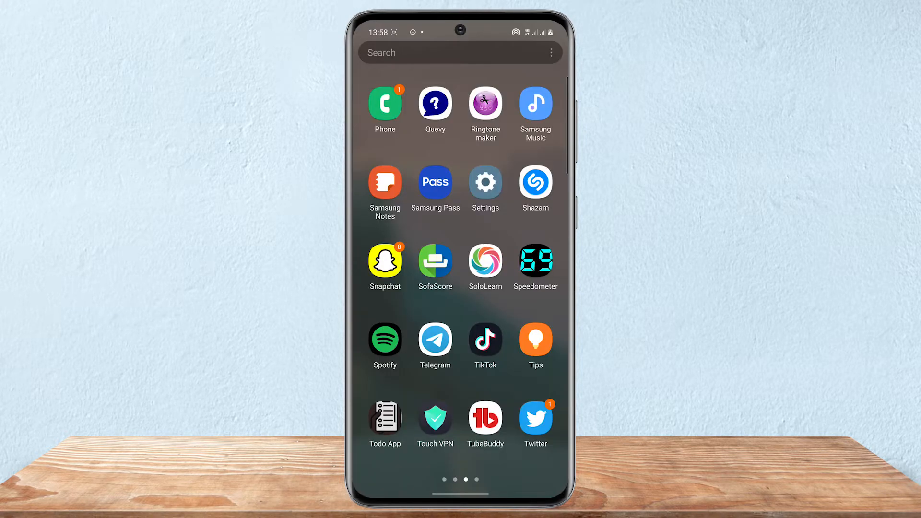
left_click(385, 417)
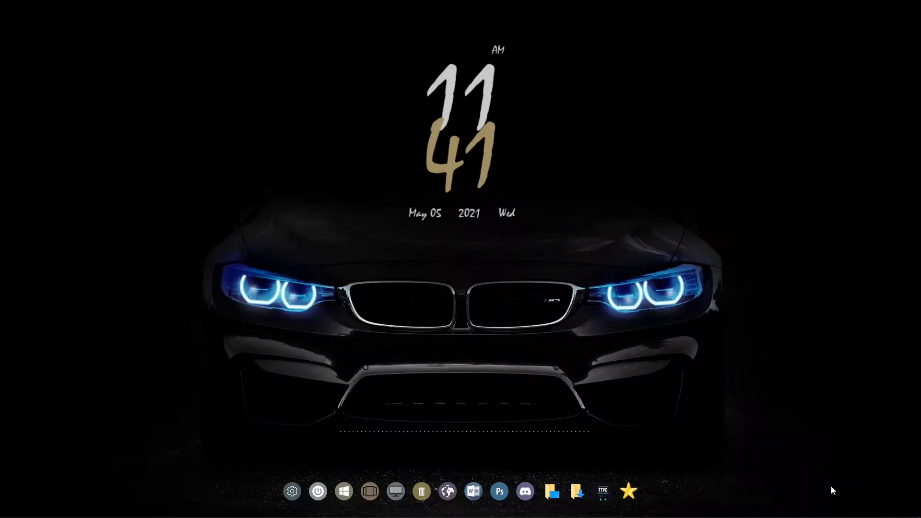
From cmder, cd into todoApp\ and launch the project in VS Code with code
left_click(603, 491)
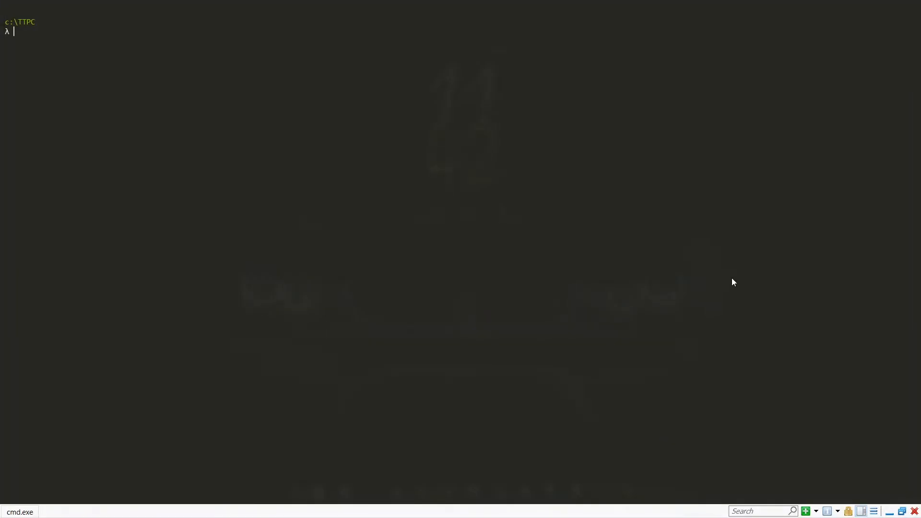
type("cd")
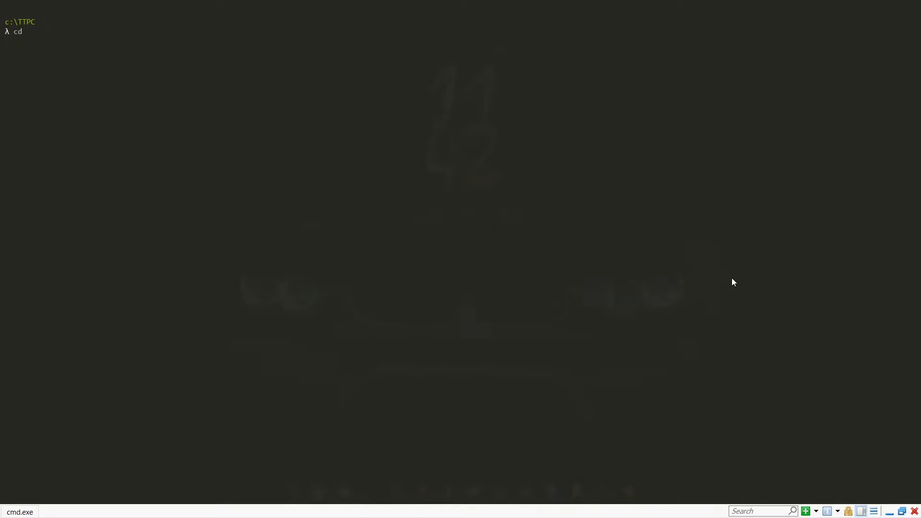
type("todoApp\\")
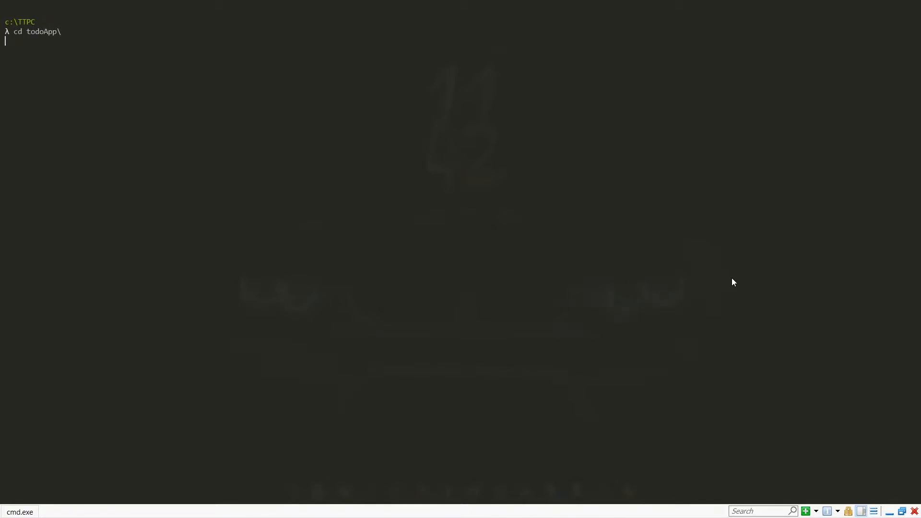
type("code .")
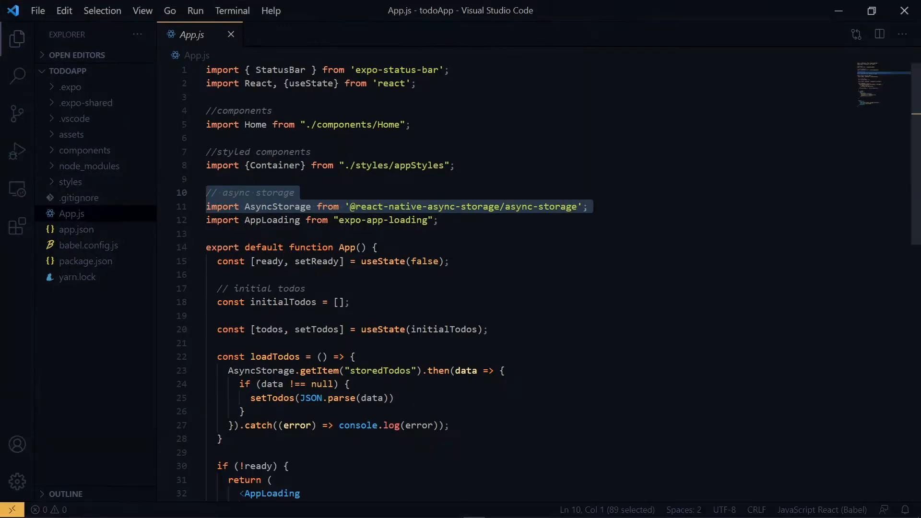
In app.json, change the Expo "name" value from todoApp to Todo App
left_click(231, 34)
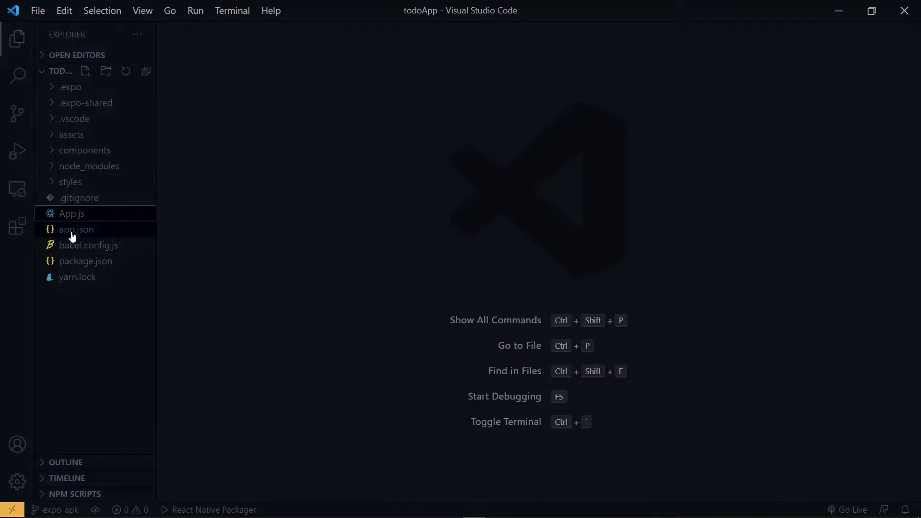
double_click(77, 229)
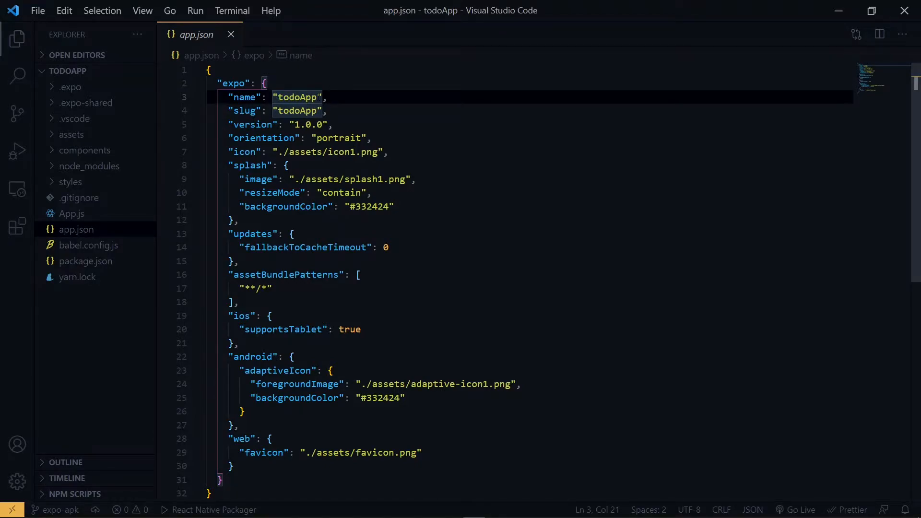
type("Todo")
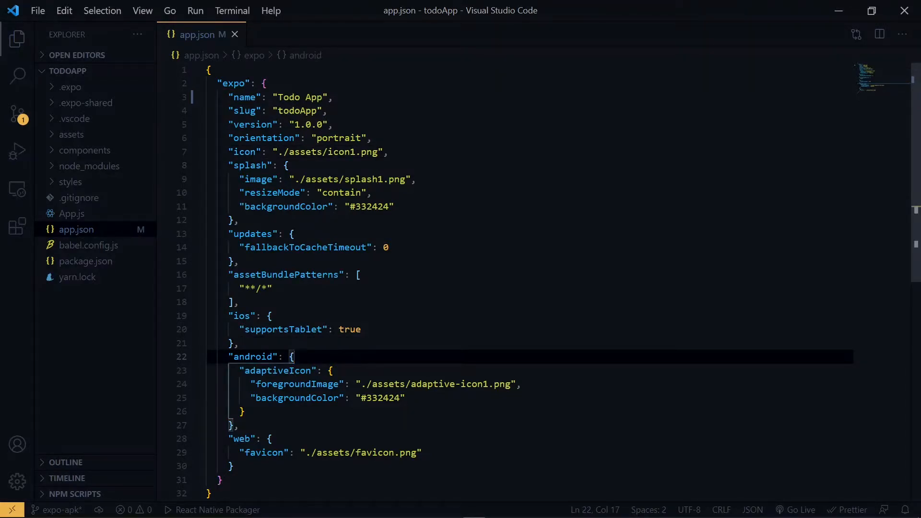
Add "package": "tothepointcode.todoapp" inside the android block of app.json
key("Enter")
type("\"package")
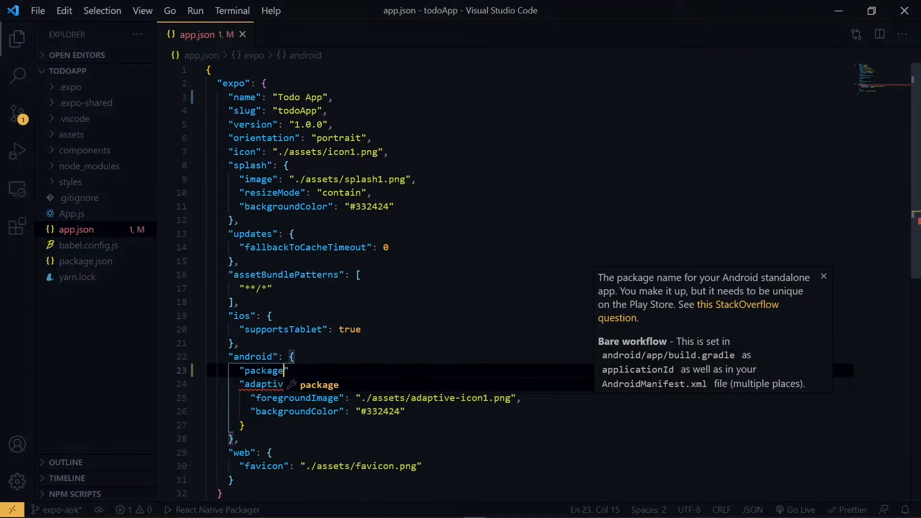
type(":\"\",")
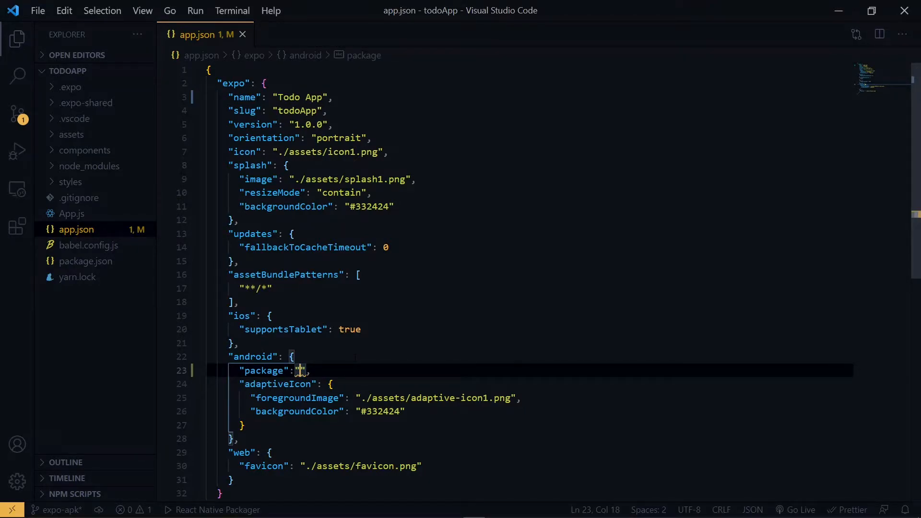
type("tothepointcod")
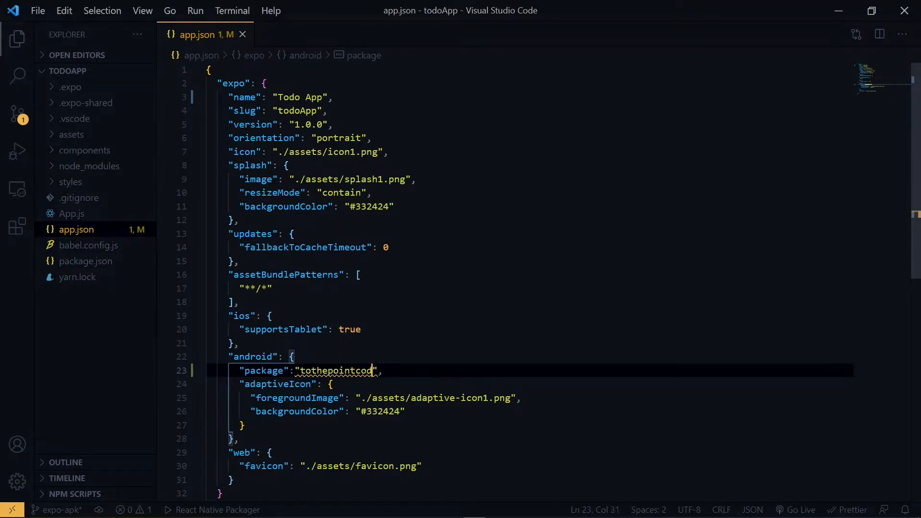
type("a")
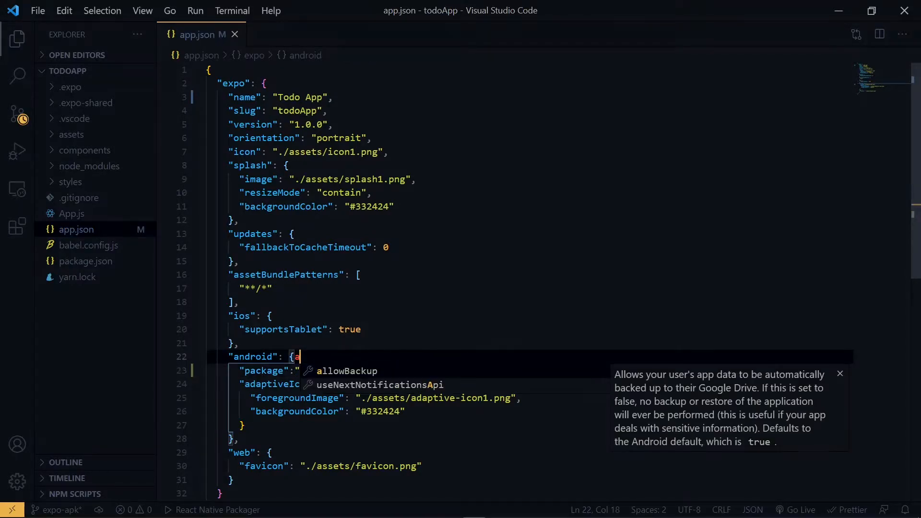
type("tothepointcode.todoapp")
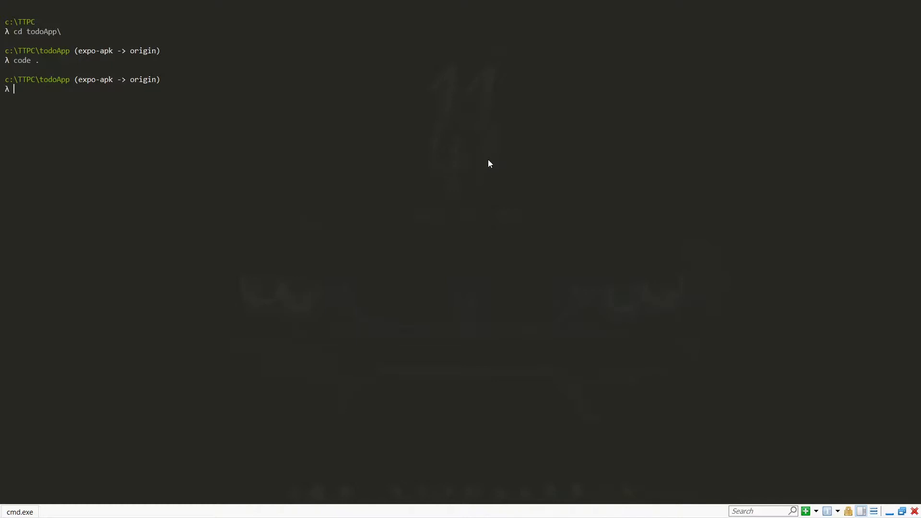
Enter the expo build:android command in cmder to start the Android build
type("e")
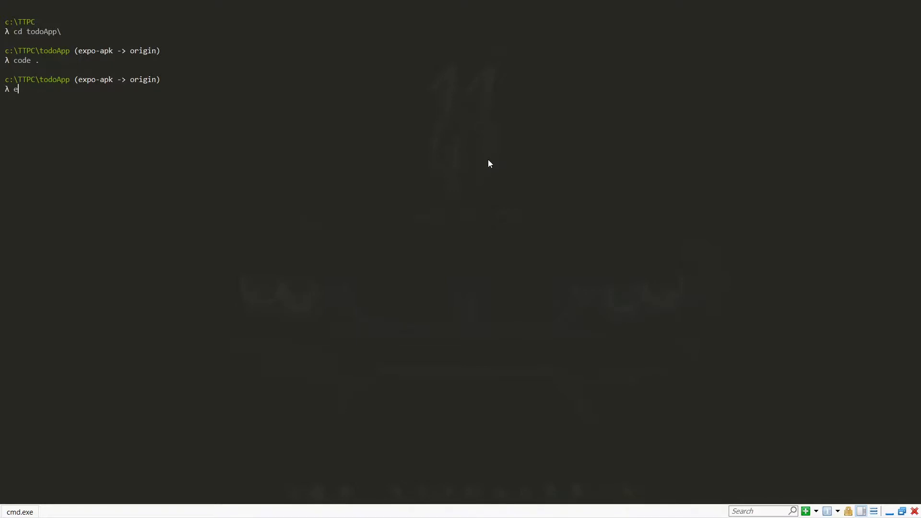
type("xpo build")
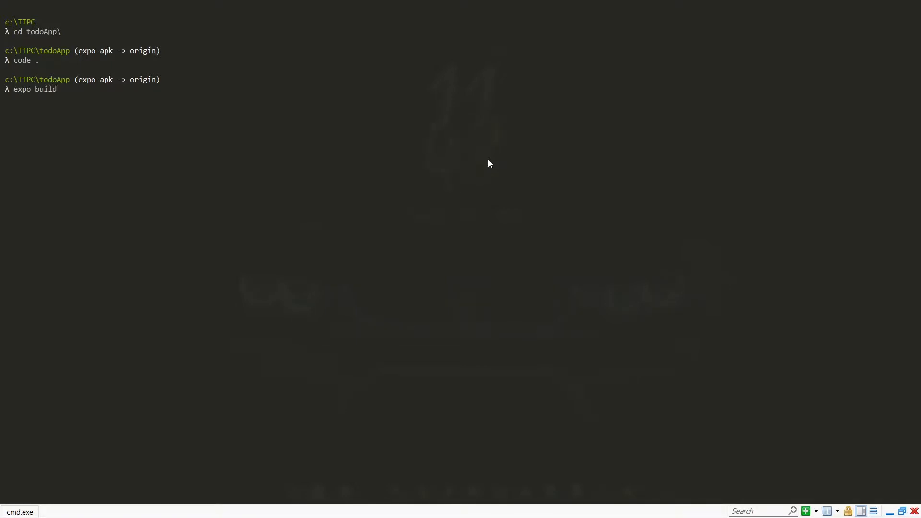
type(":")
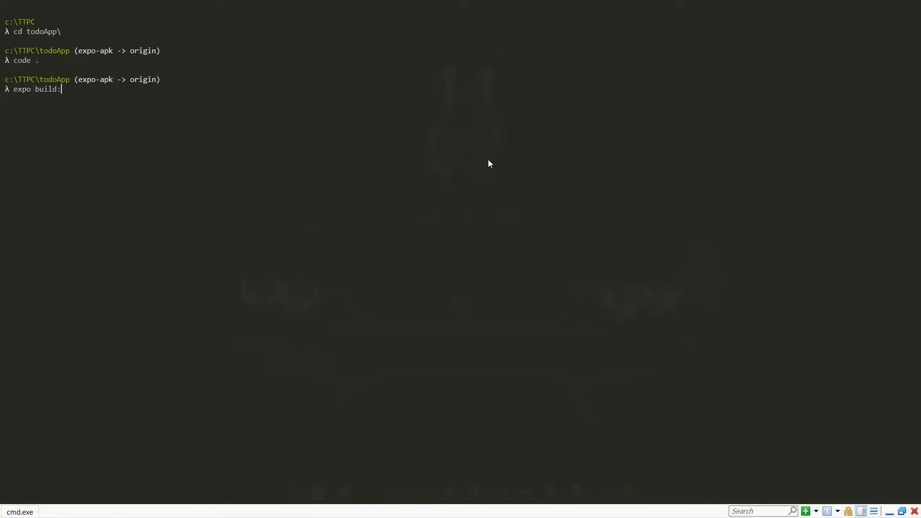
type("android -")
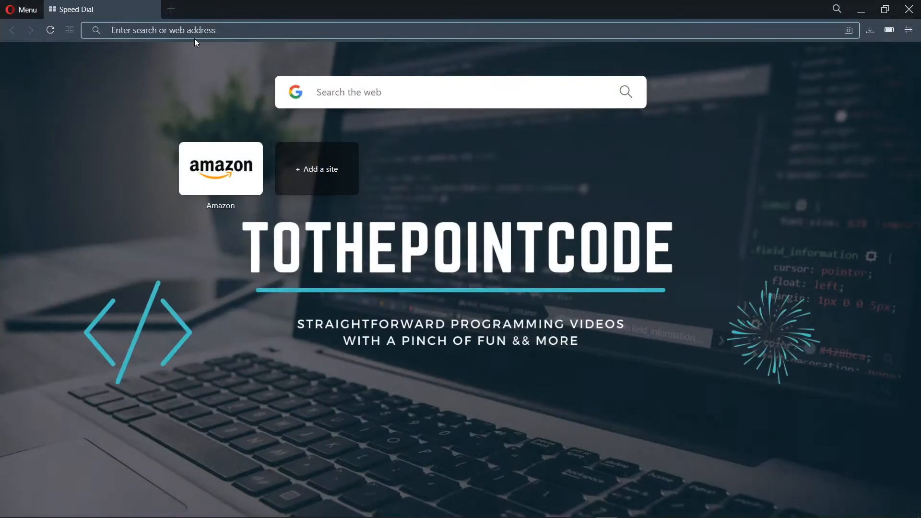
Load the todoApp build URL on expo.io, check the queued build's actions menu, and return once it shows Finished
type("expo.io/accounts/tothepointcode/projects/todoApp/builds/d840c534-f3d5-4753-b34a-2710b8b3d72f")
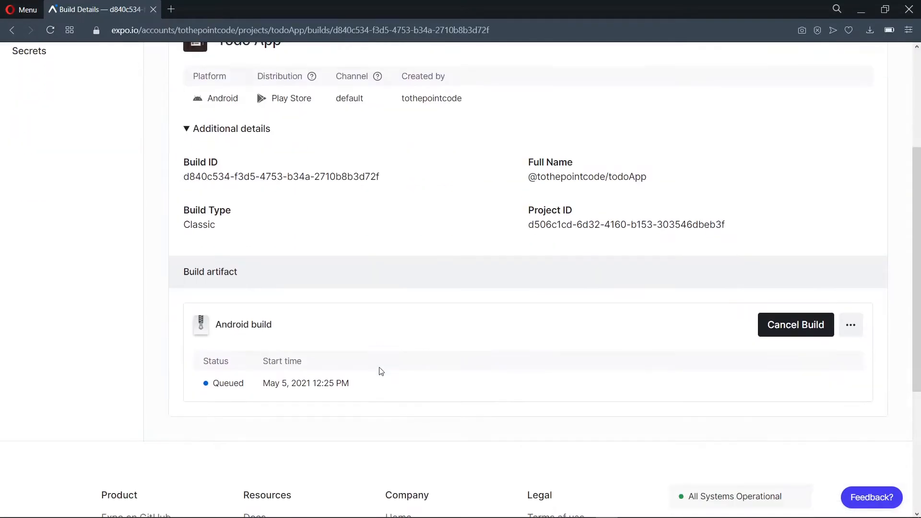
left_click(850, 239)
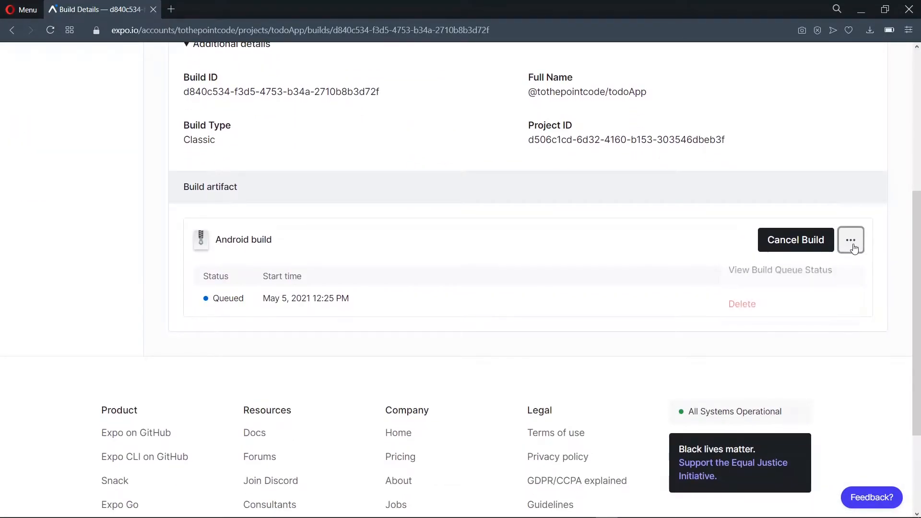
left_click(851, 240)
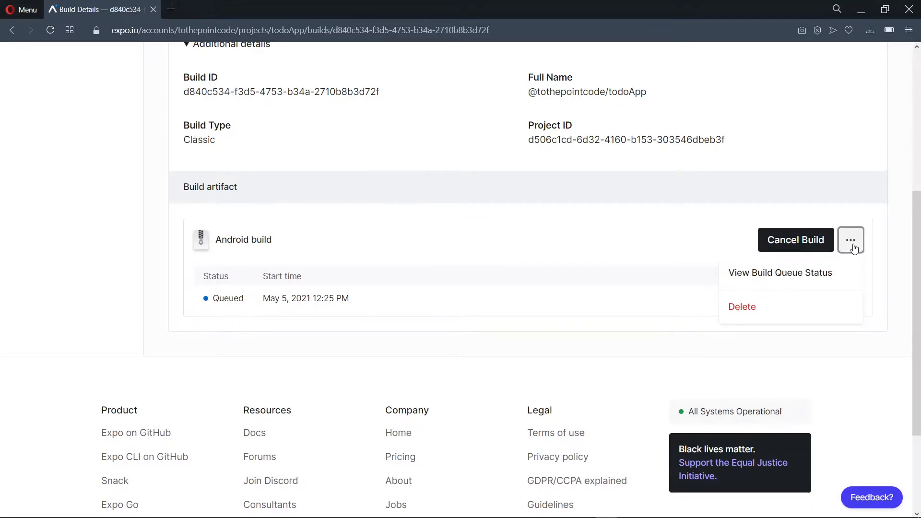
left_click(781, 272)
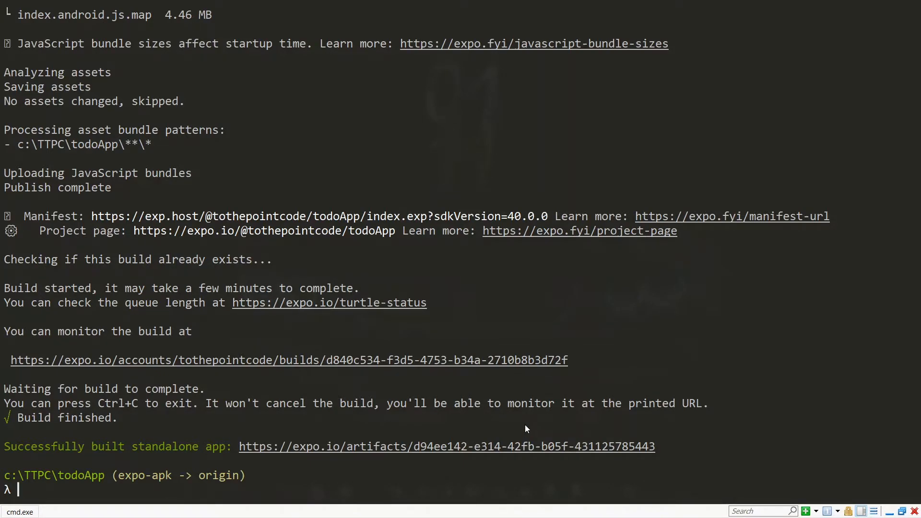
left_click(289, 360)
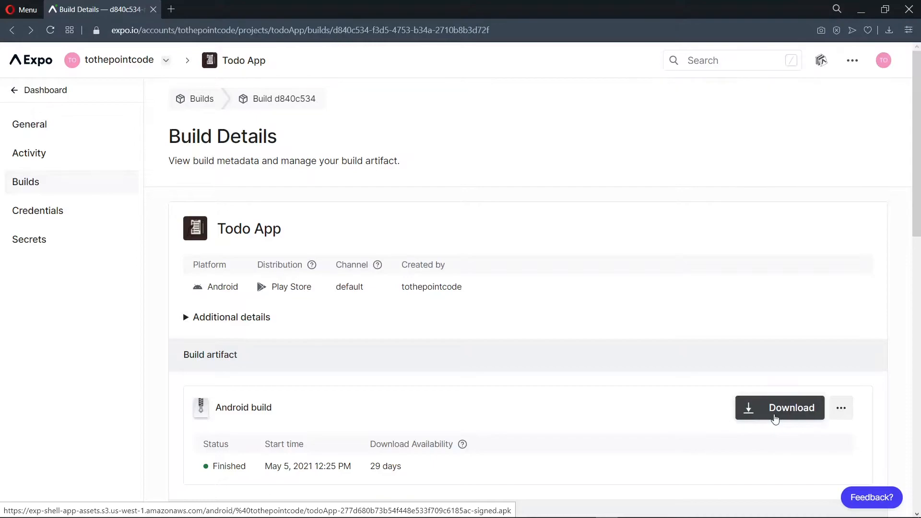
Download the finished todoApp Android APK from the Build artifact section
left_click(780, 408)
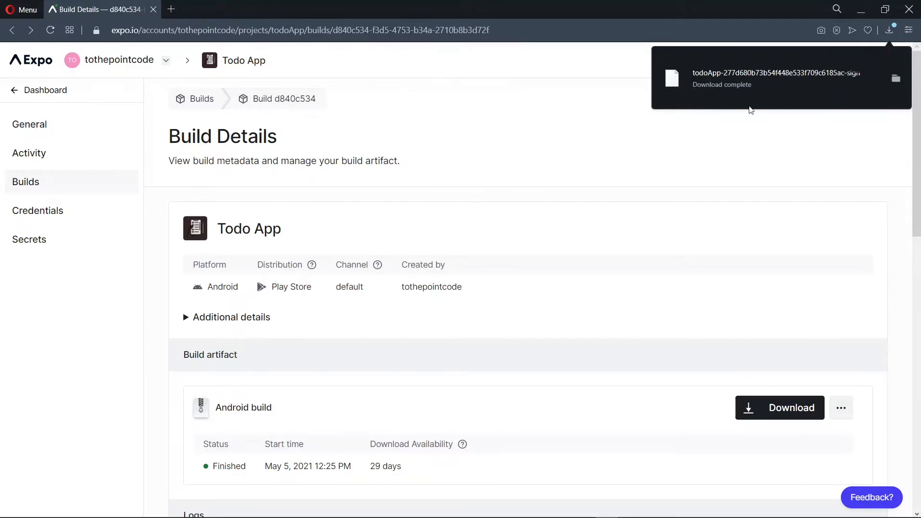
mouse_move(728, 132)
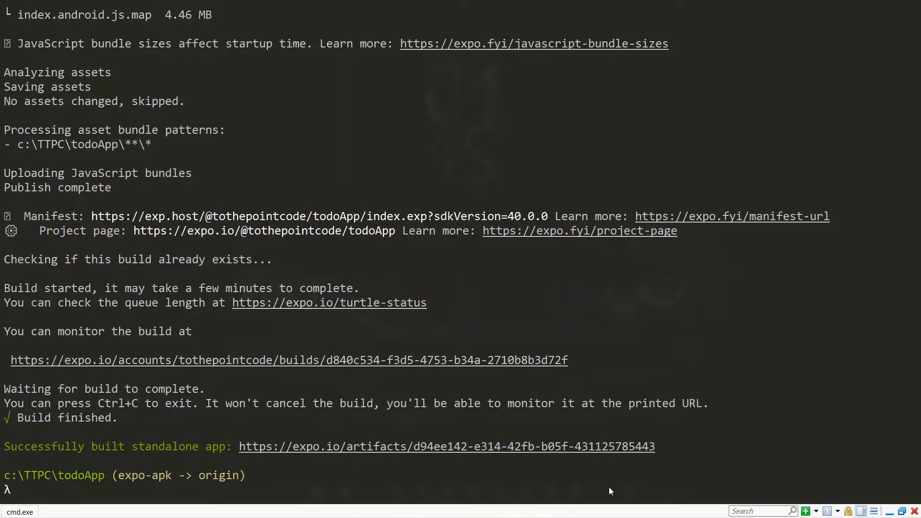
Run expo fetch:android:keystore to save todoApp.jks and print the keystore credentials
type("expo fetch:android:keystore")
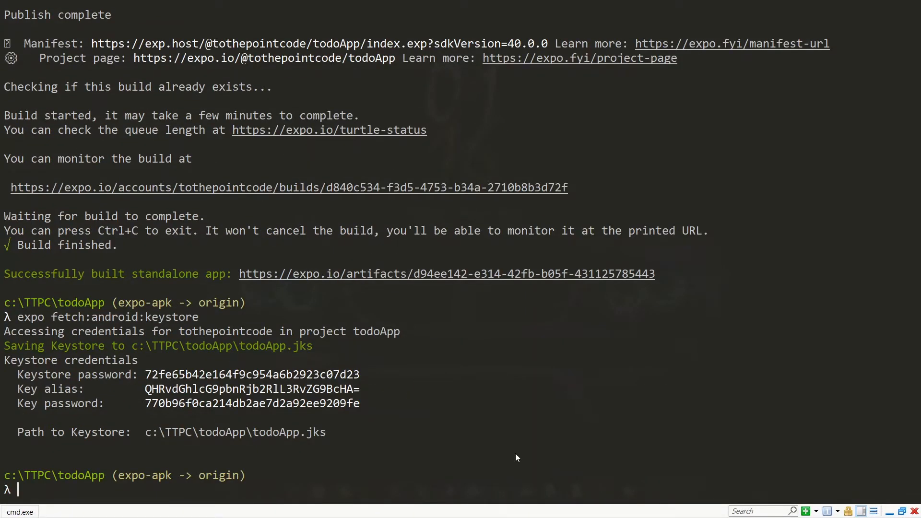
mouse_move(294, 440)
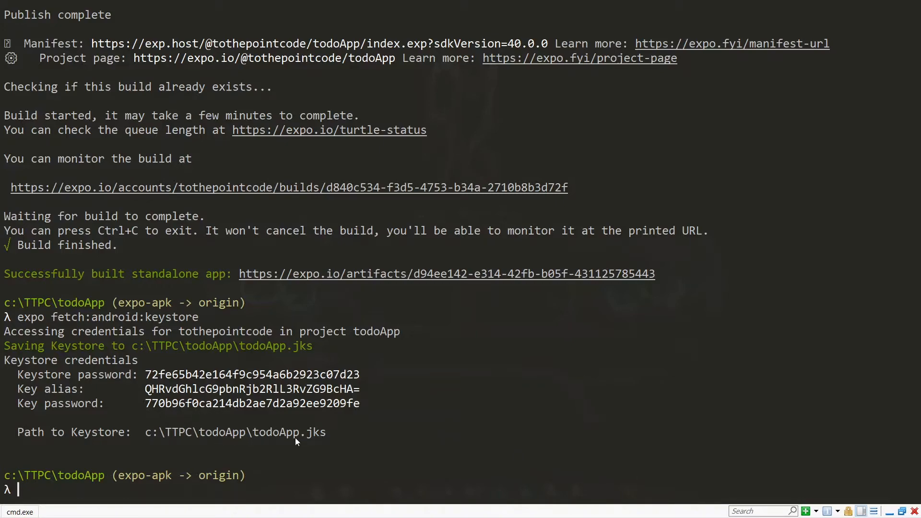
mouse_move(334, 374)
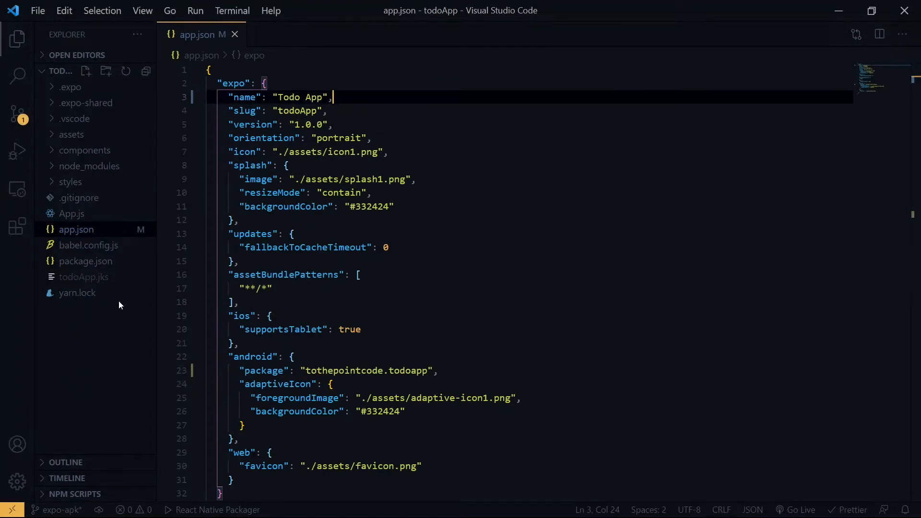
mouse_move(105, 281)
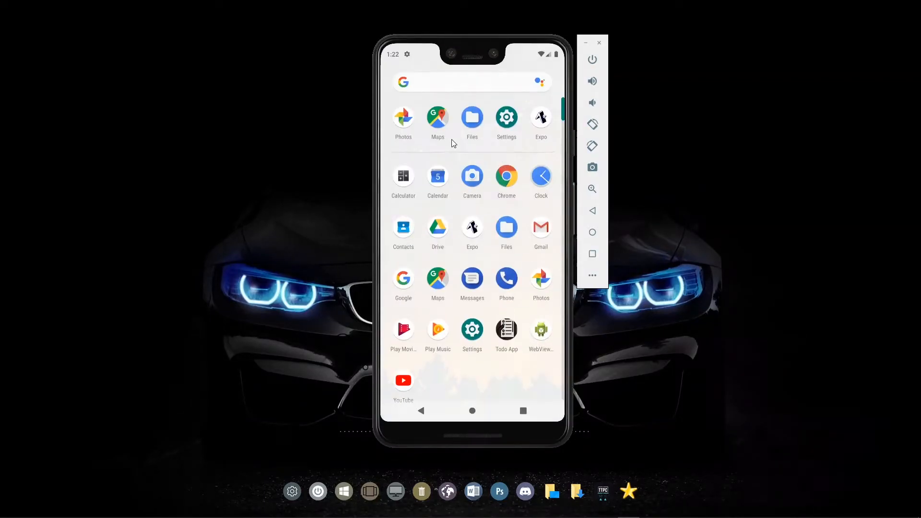
mouse_move(486, 332)
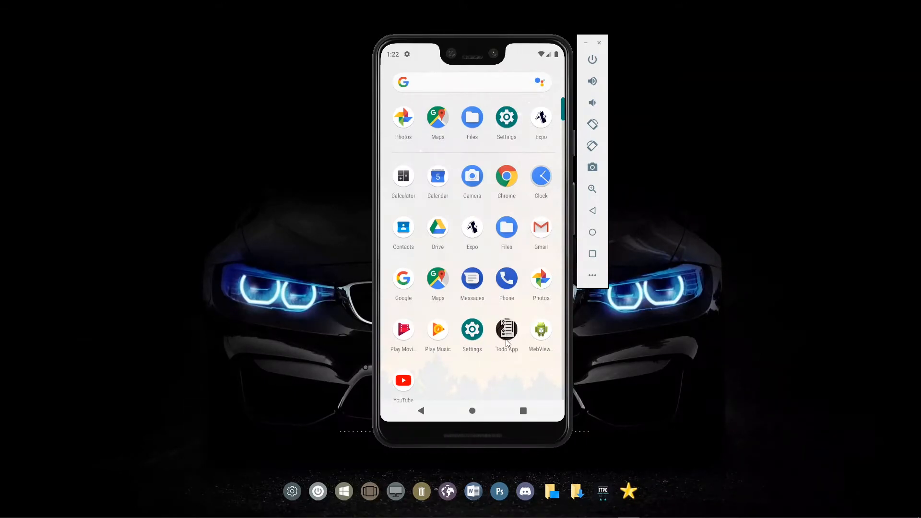
mouse_move(508, 349)
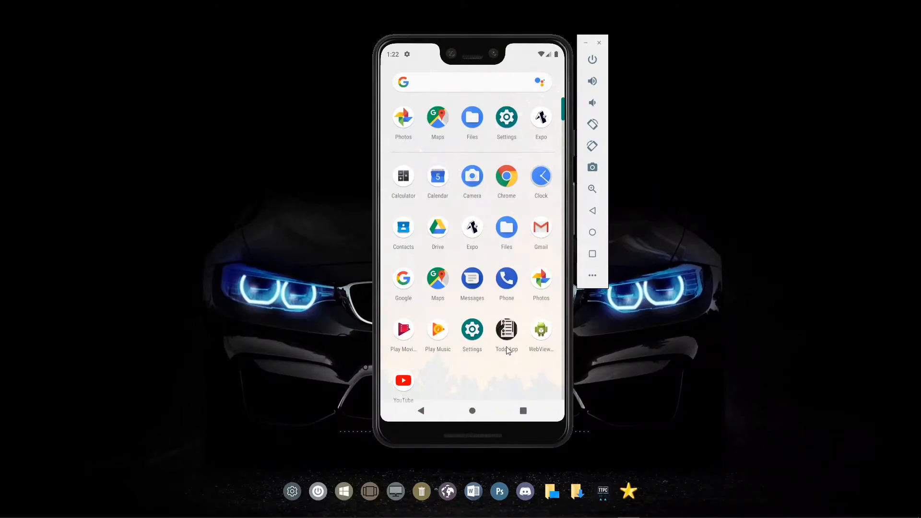
Launch the newly installed Todo App from the emulator's app drawer
left_click(505, 331)
type("Make")
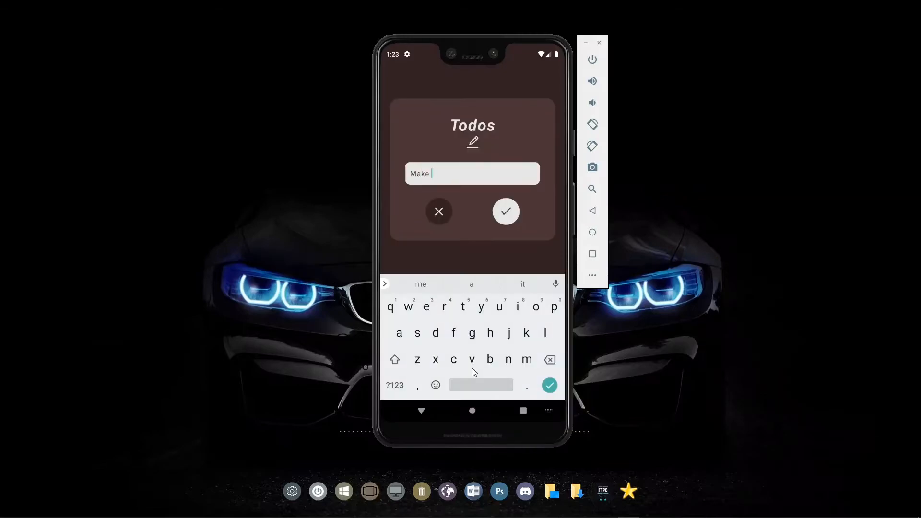
Continue entering the new todo's text beginning with Make in the Todo App
left_click(506, 211)
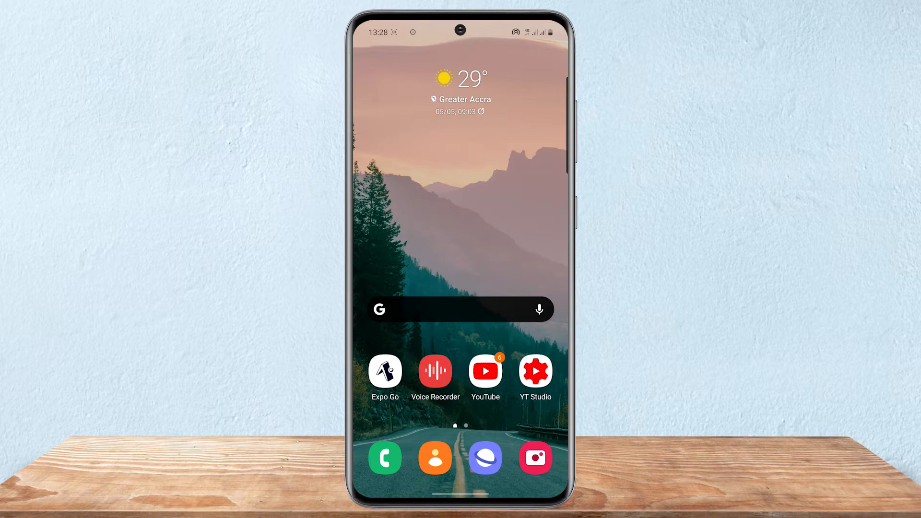
Reach About phone from the phone's Settings app
scroll("up", 3)
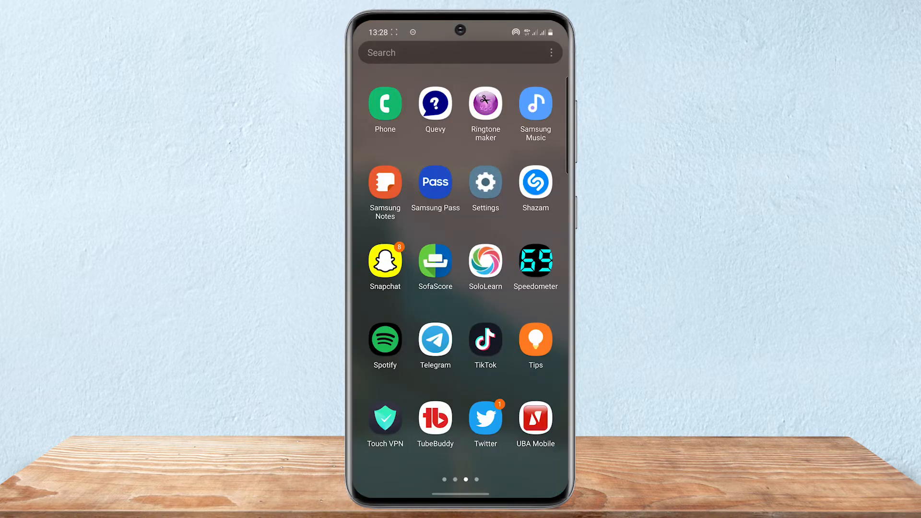
left_click(484, 183)
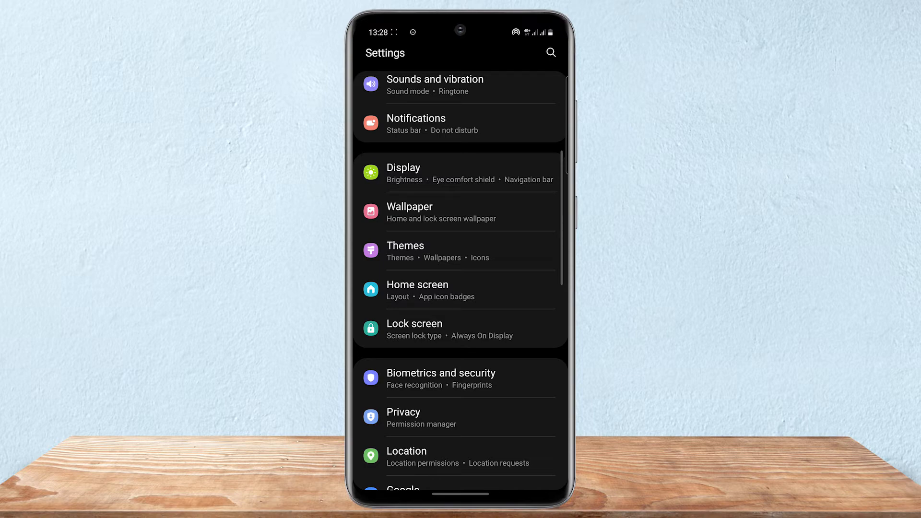
scroll("down", 3)
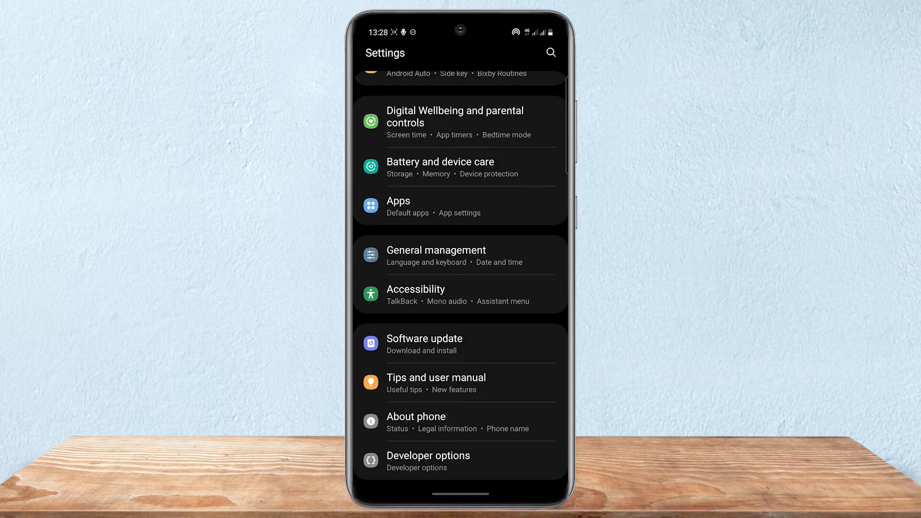
left_click(459, 421)
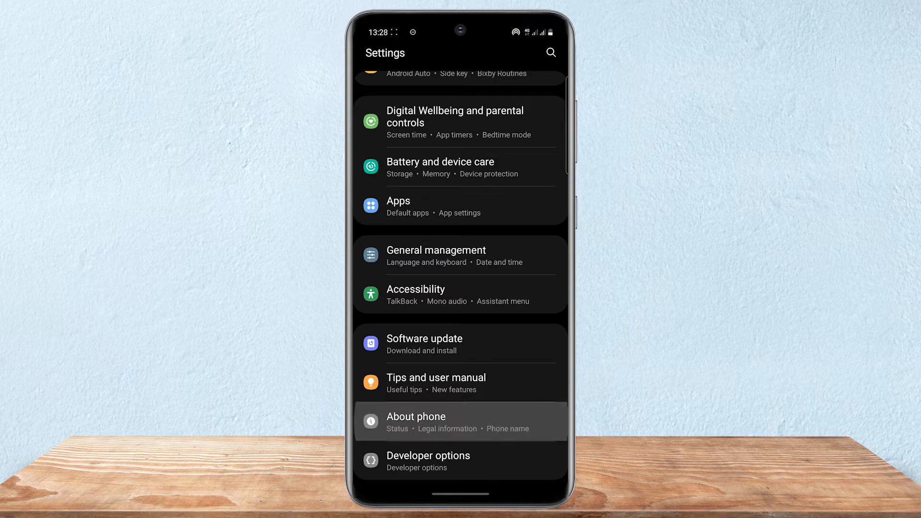
left_click(415, 421)
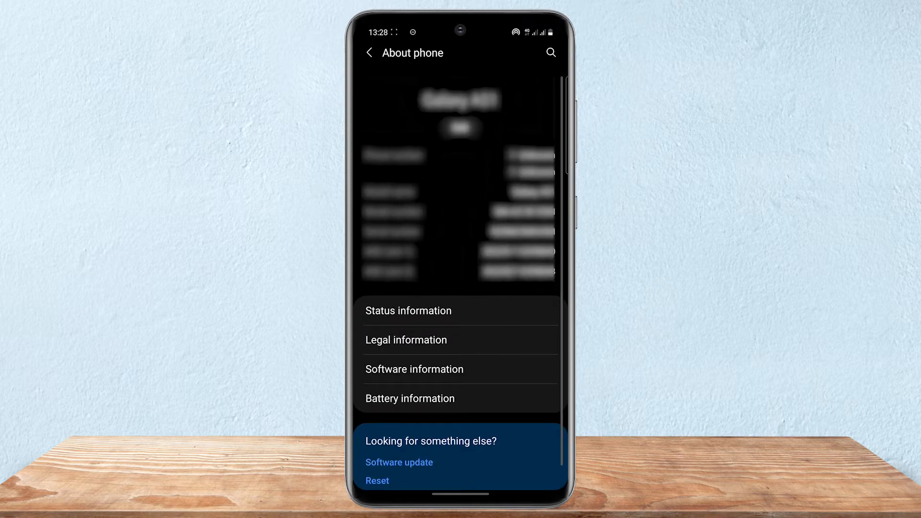
Tap Build number in Software information, which reports developer mode already enabled
left_click(414, 368)
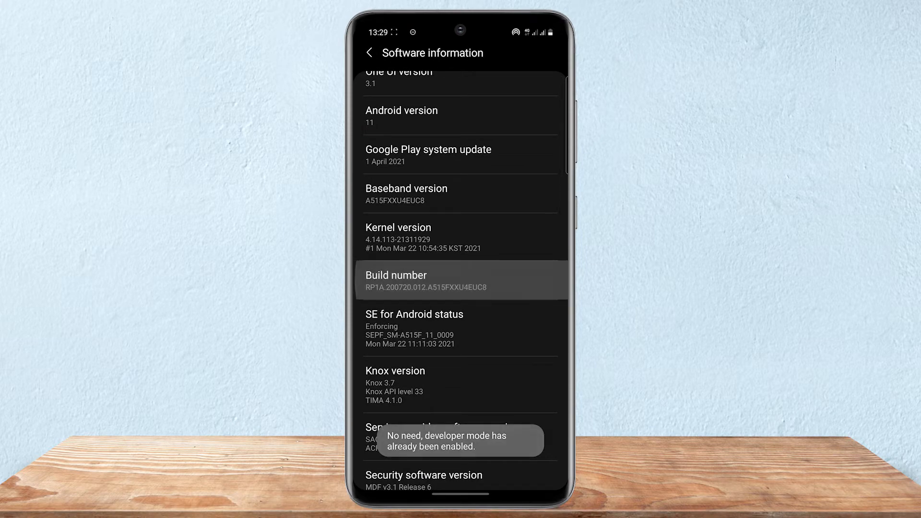
left_click(460, 281)
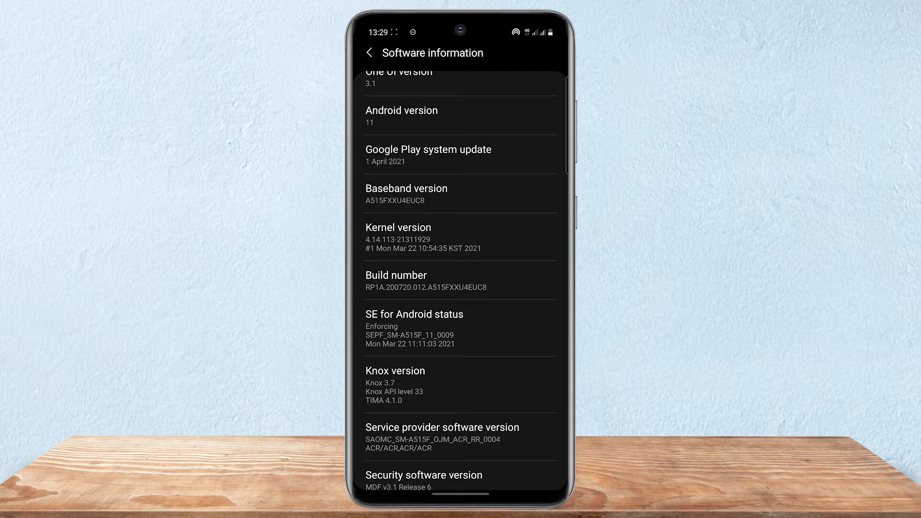
Enable USB debugging under Developer options
left_click(369, 53)
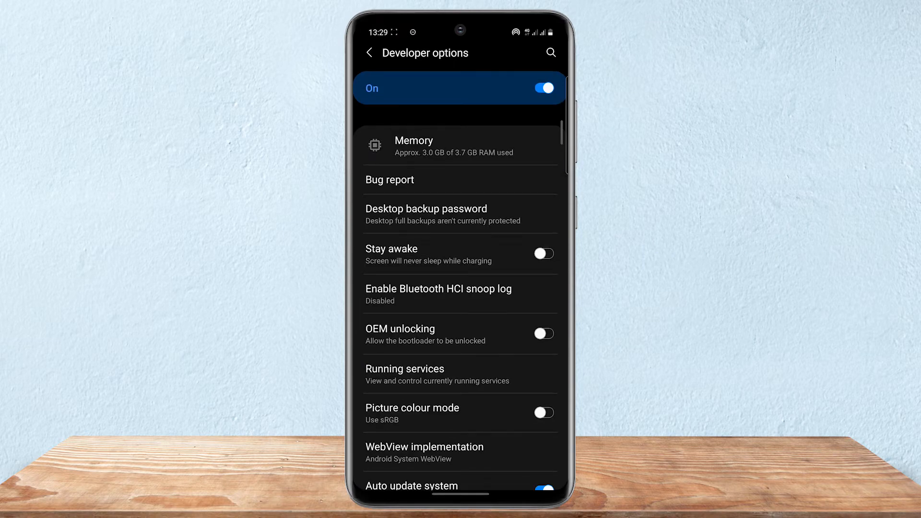
scroll("down", 3)
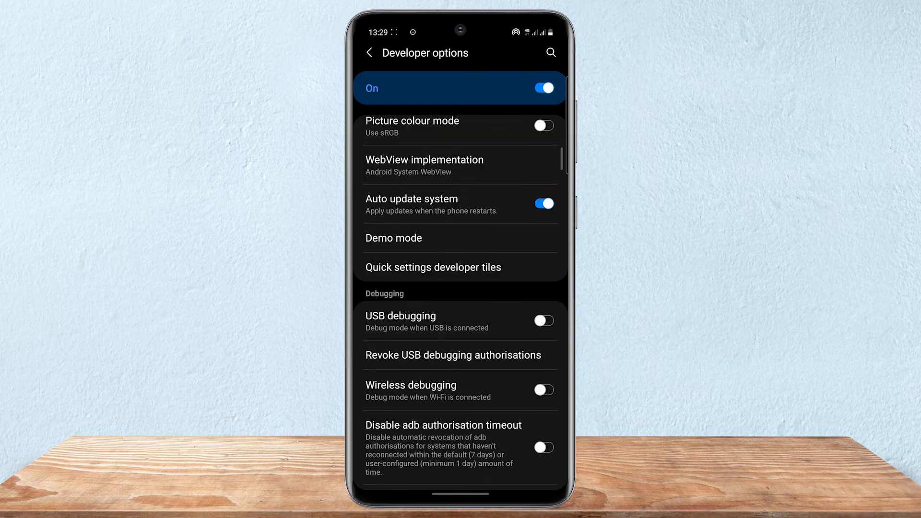
scroll("down", 3)
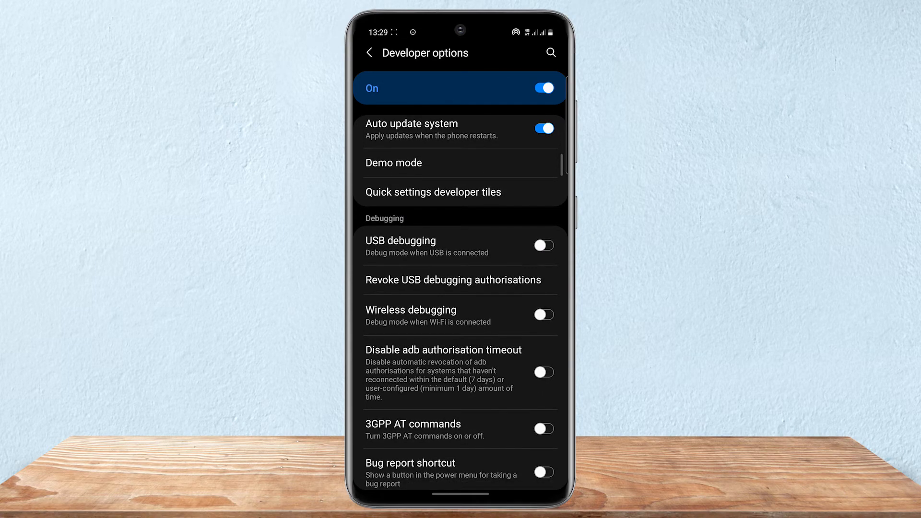
left_click(541, 246)
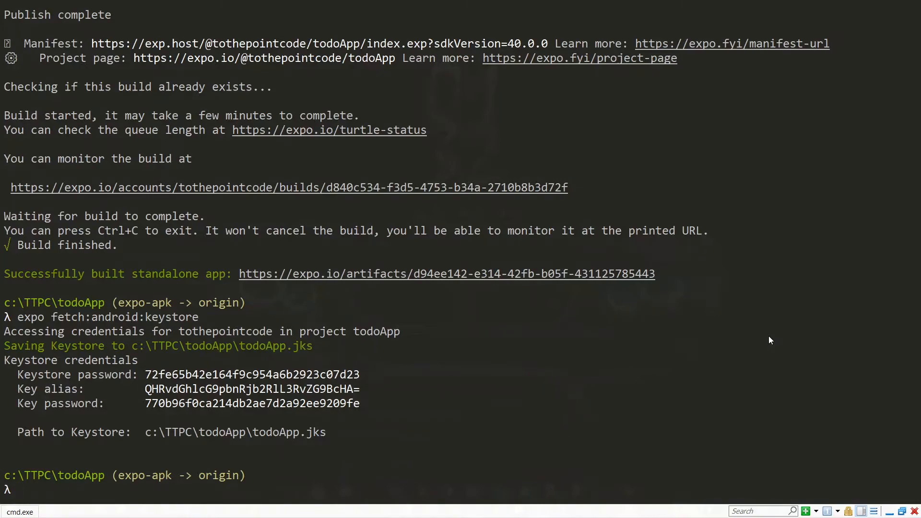
List attached devices with adb devices, then cd up and into the Others folder
type("adb devices")
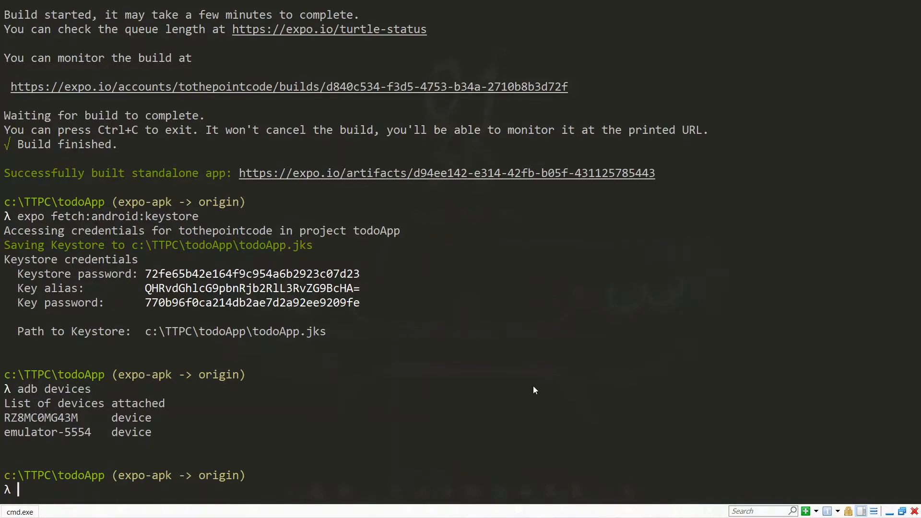
type("cd ..")
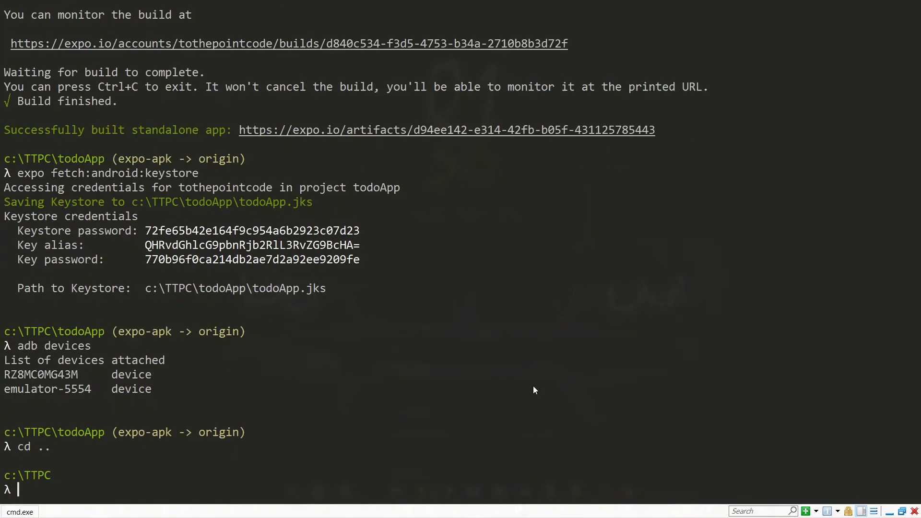
type("cd others")
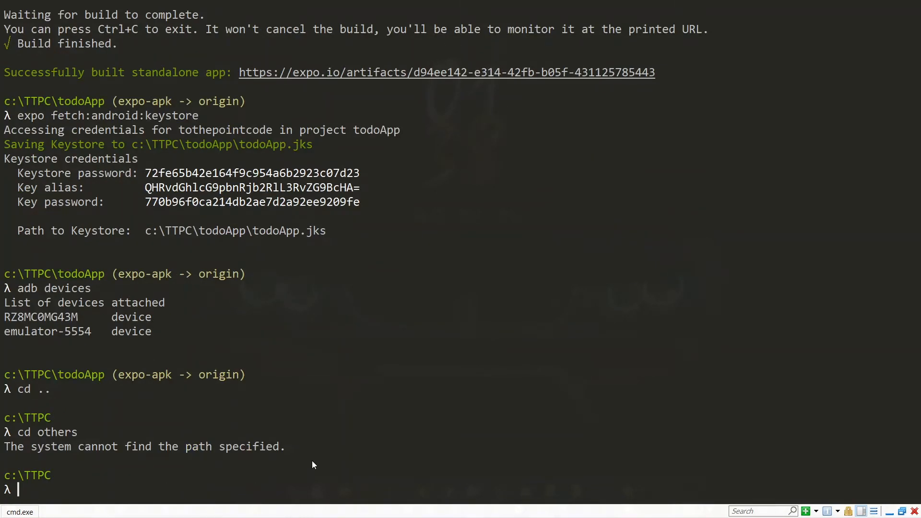
type("cd o")
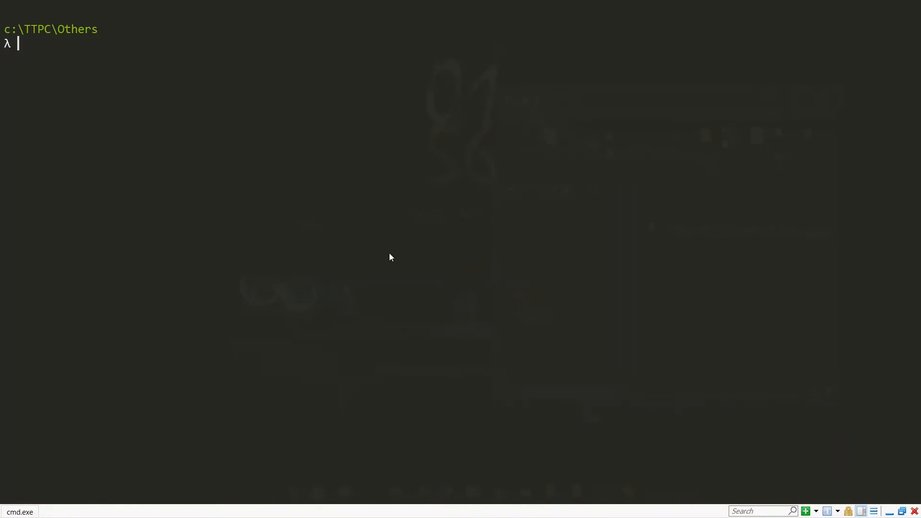
Run adb -d install todoApp-277d680b73b54f448e533f709c6185ac-signed.apk to install on the phone
type("adb")
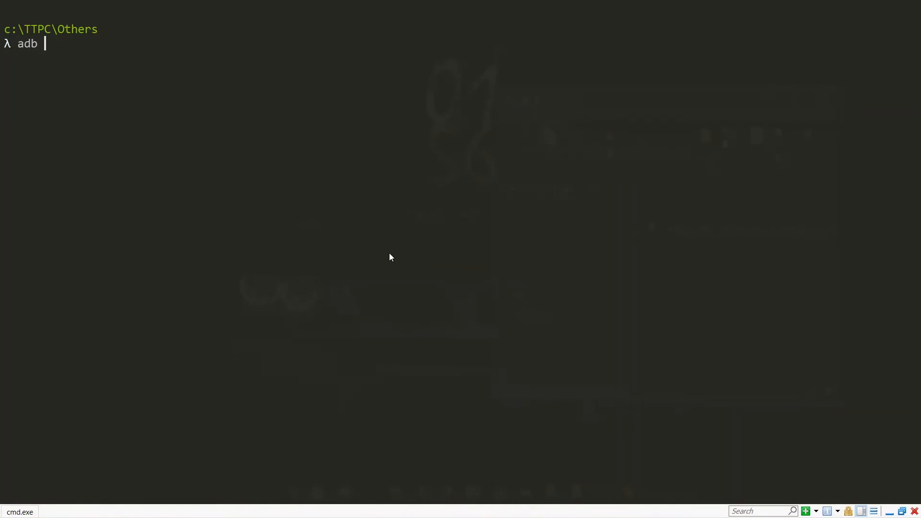
type("-d in")
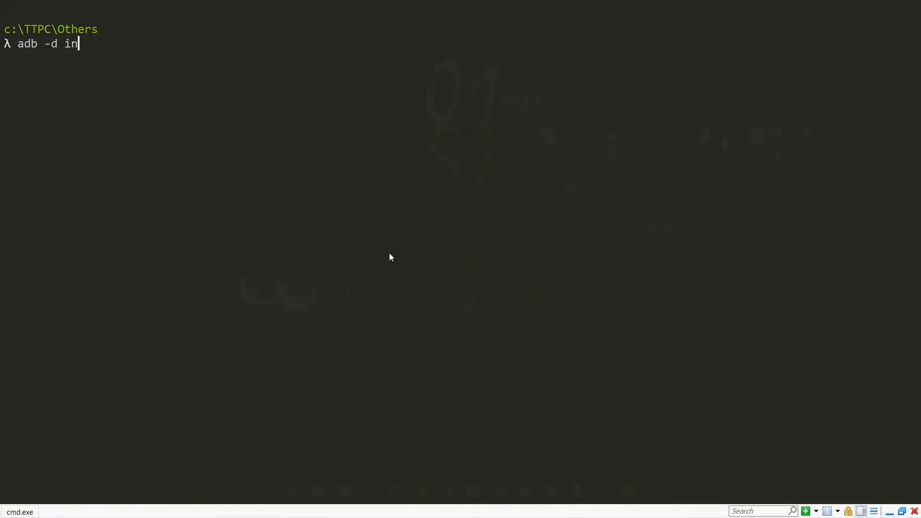
type("stall")
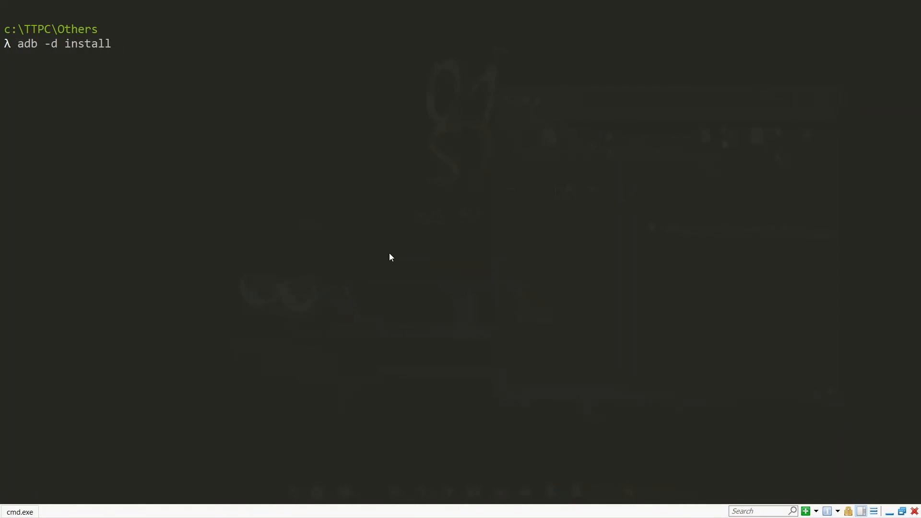
type("todoApp-277d680b73b54f448e533f709c6185ac-signed.apk")
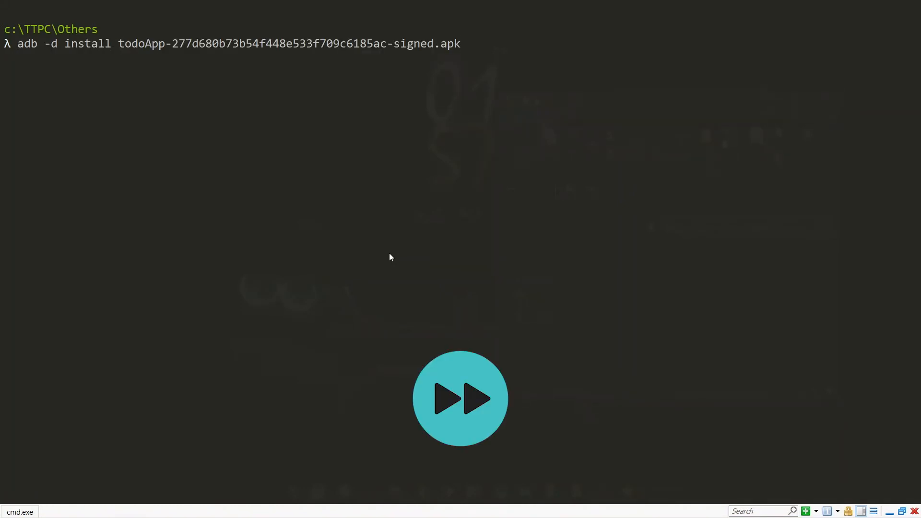
key("enter")
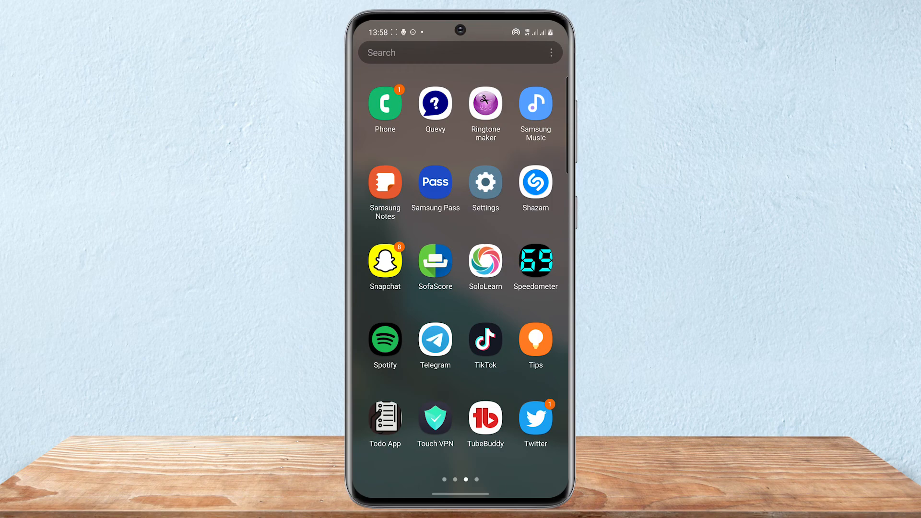
Launch Todo App, try the add-todo dialog, then return to the home screen
left_click(385, 419)
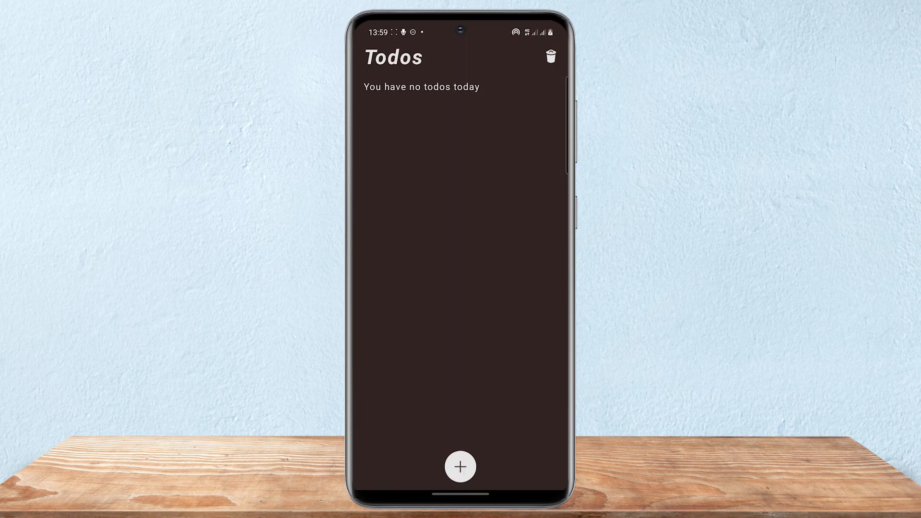
left_click(460, 466)
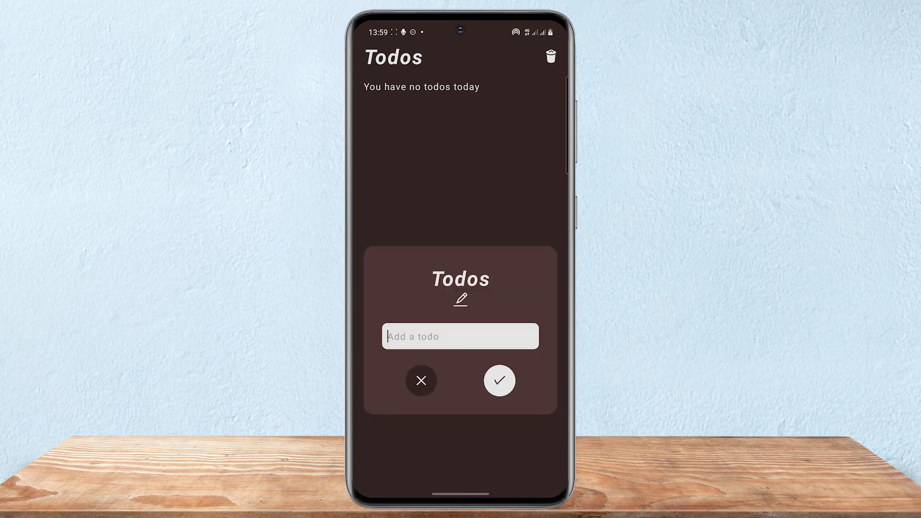
left_click(421, 381)
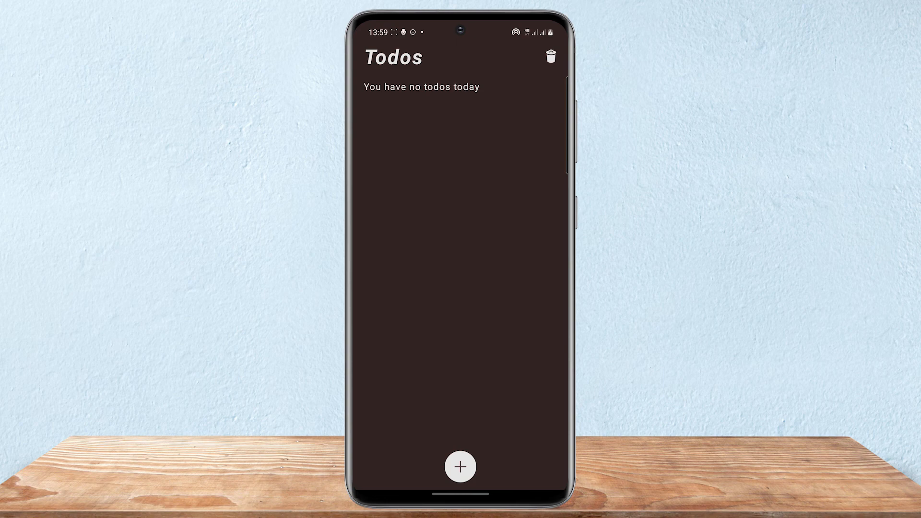
key("home")
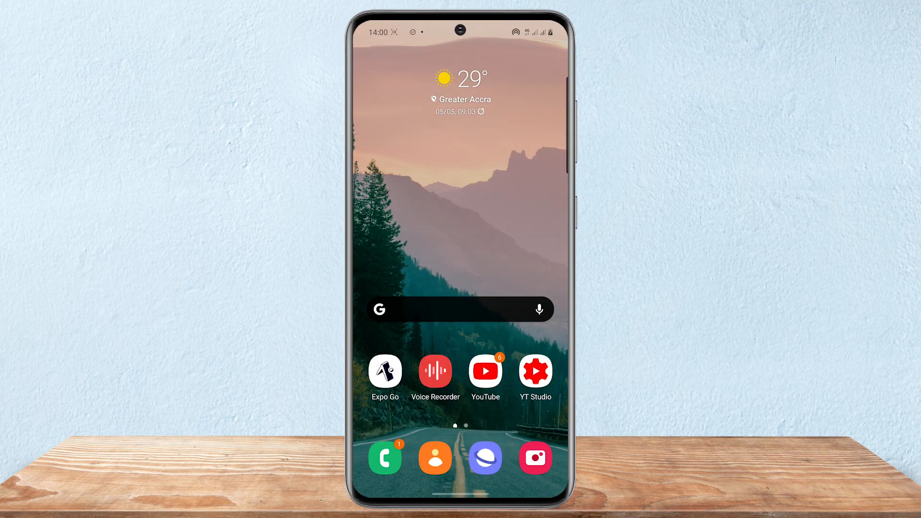